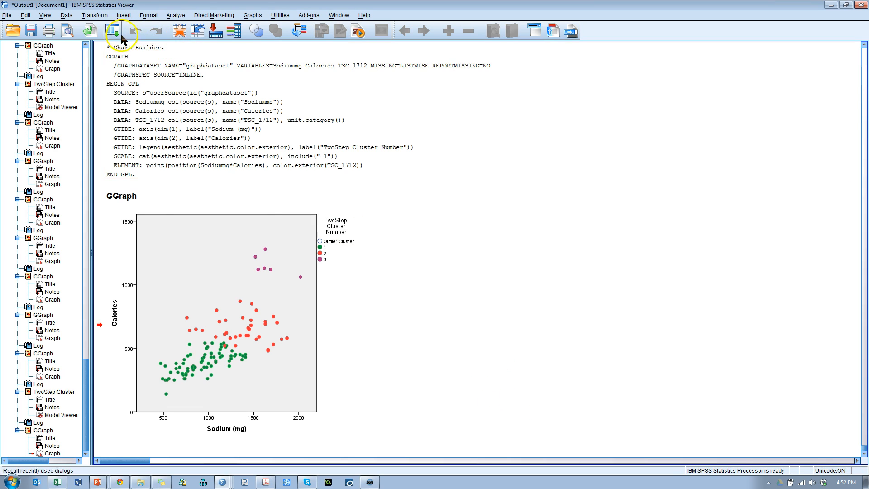
Start a TwoStep Cluster analysis from Analyze > Classify and review its Options without changing them
{"action": "left_click", "coordinate": [175, 15]}
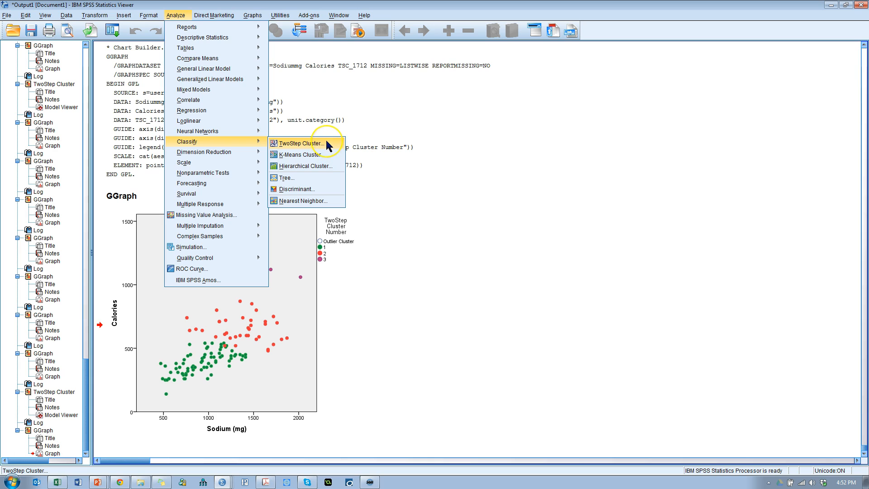
{"action": "left_click", "coordinate": [302, 144]}
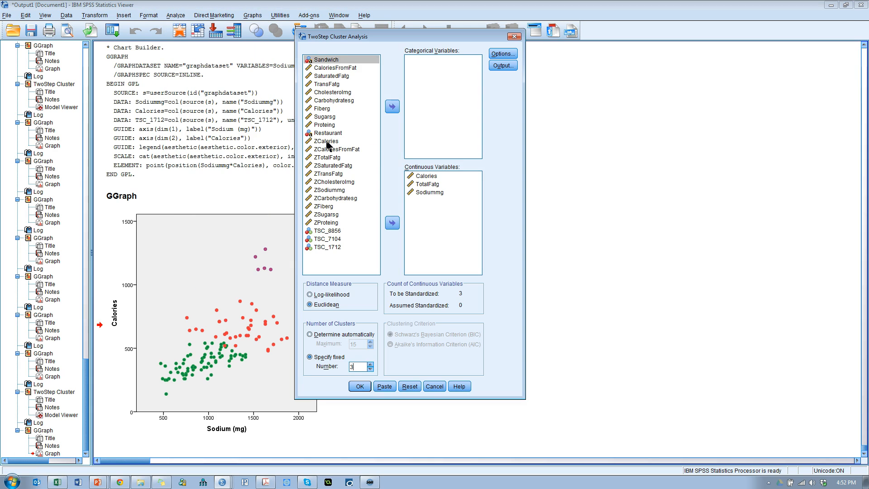
{"action": "mouse_move", "coordinate": [439, 221]}
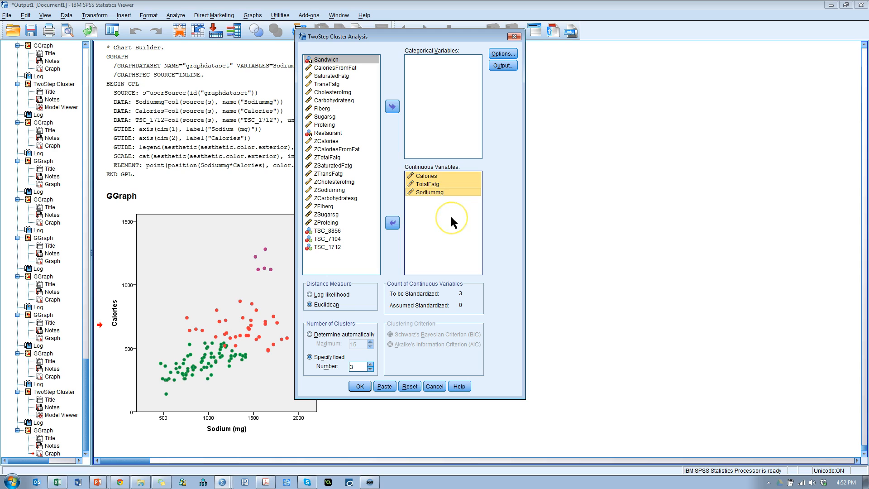
{"action": "mouse_move", "coordinate": [461, 223]}
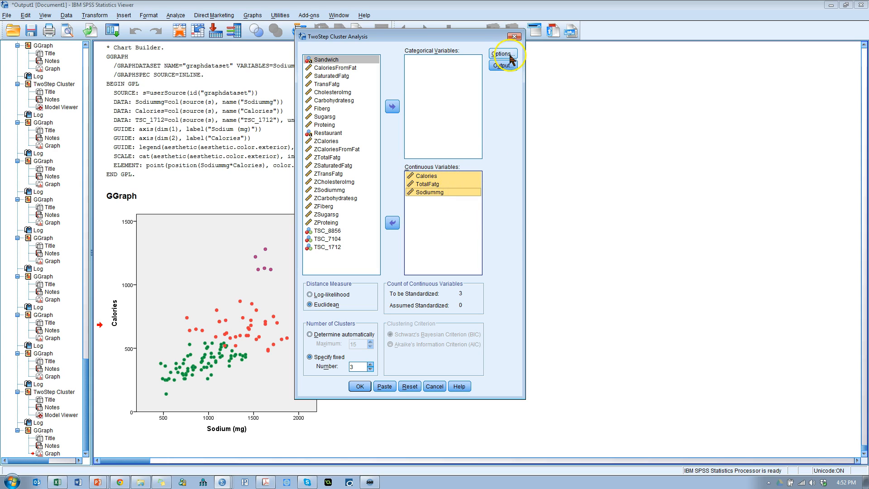
{"action": "left_click", "coordinate": [501, 53]}
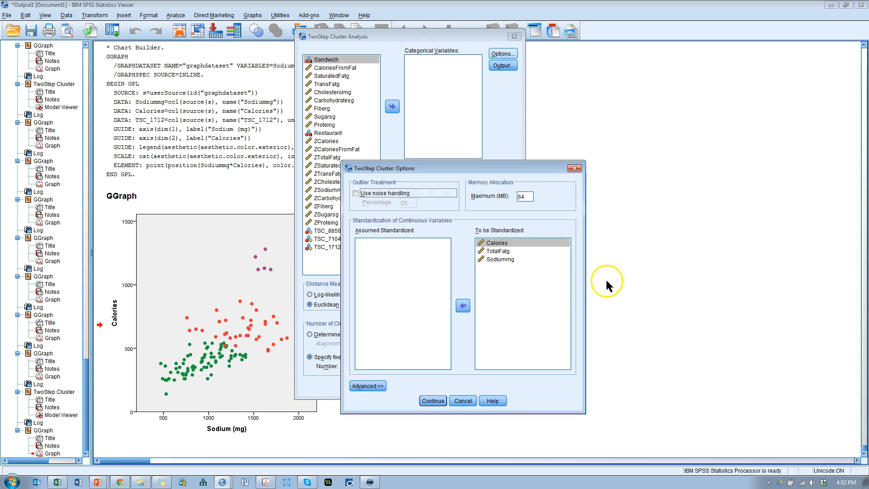
{"action": "mouse_move", "coordinate": [371, 356]}
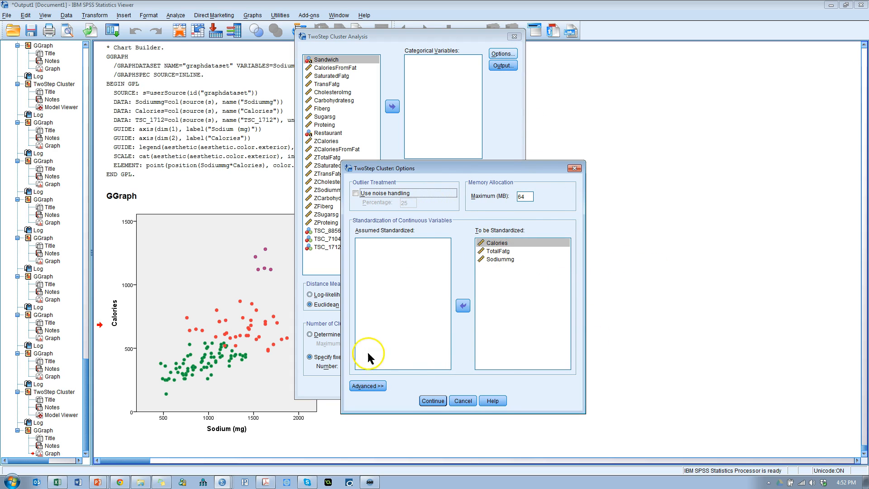
{"action": "left_click", "coordinate": [433, 400]}
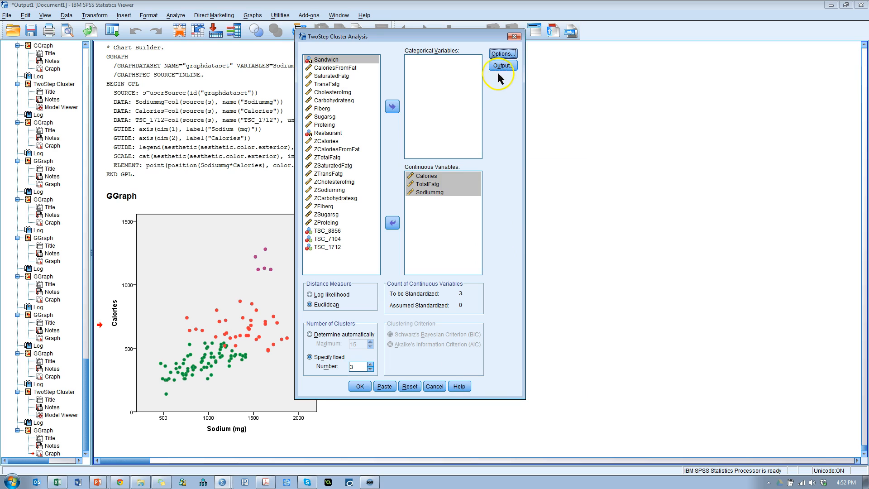
In Output, keep Proteing and Restaurant as evaluation fields and stop creating a cluster membership variable
{"action": "left_click", "coordinate": [501, 65]}
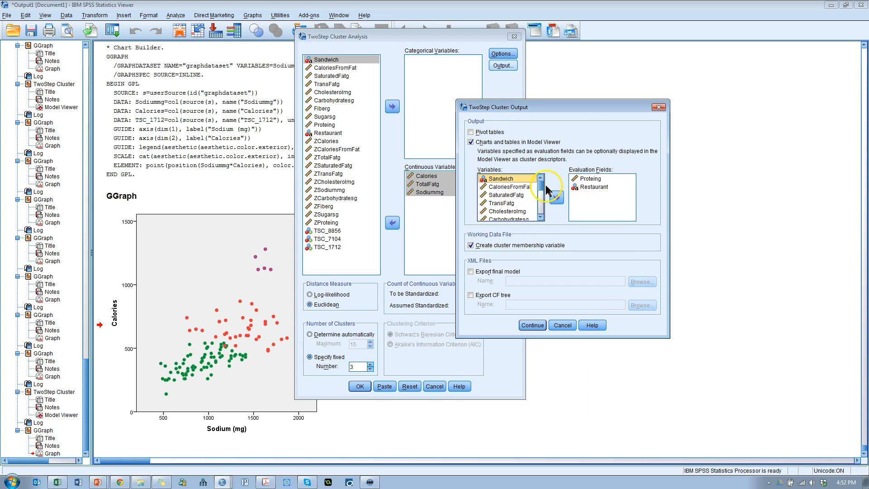
{"action": "left_click", "coordinate": [595, 187]}
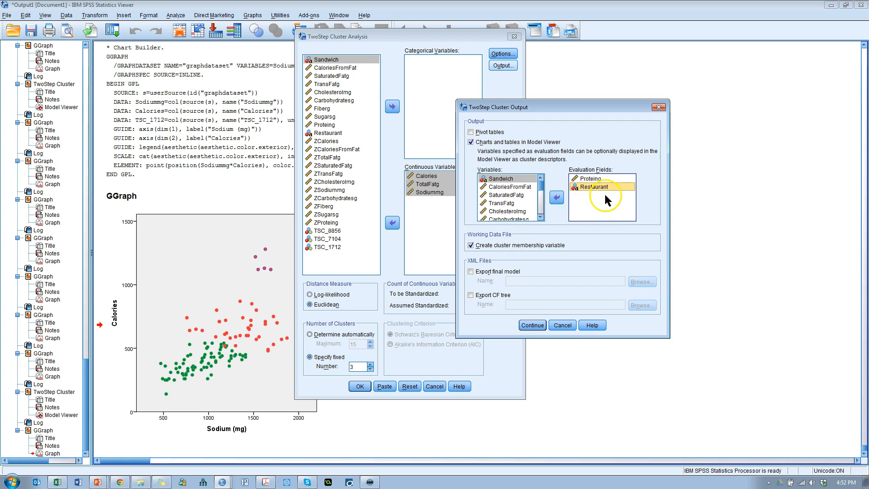
{"action": "left_click", "coordinate": [590, 178]}
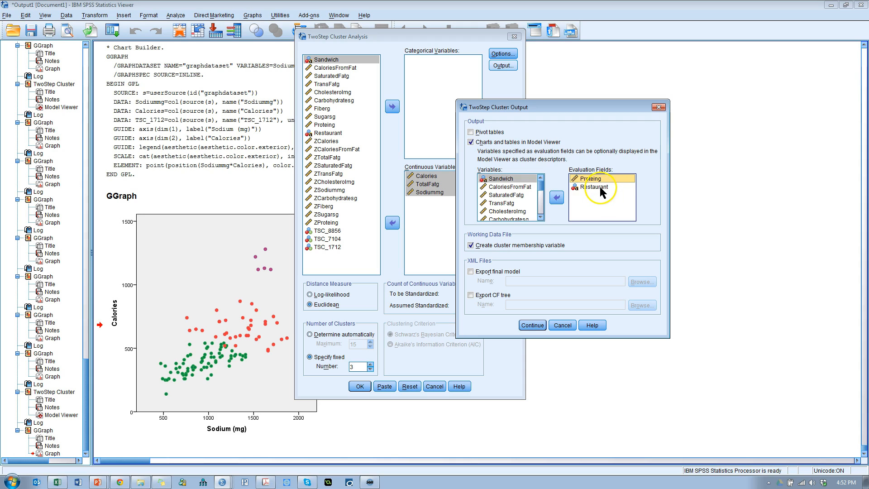
{"action": "left_click", "coordinate": [594, 187]}
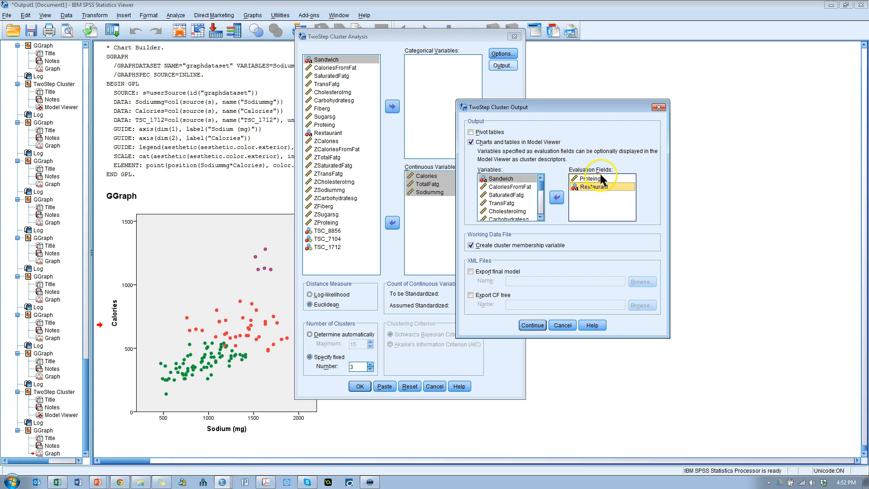
{"action": "left_click", "coordinate": [594, 186]}
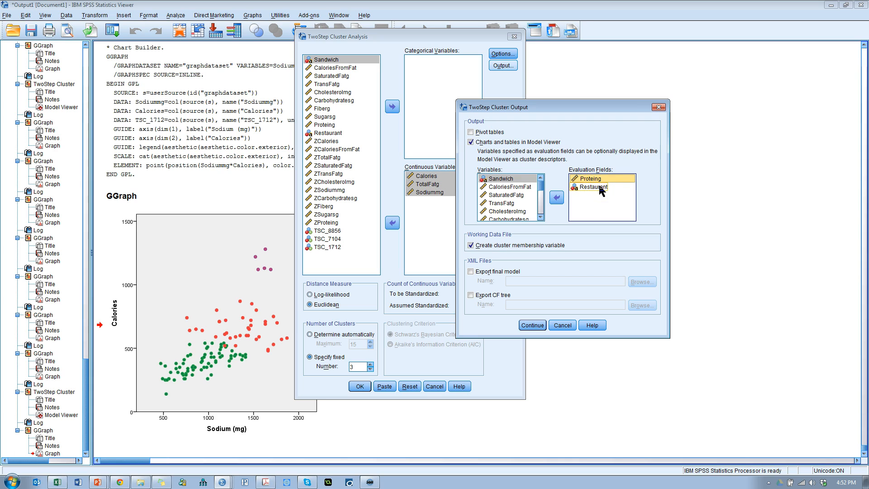
{"action": "left_click", "coordinate": [594, 186]}
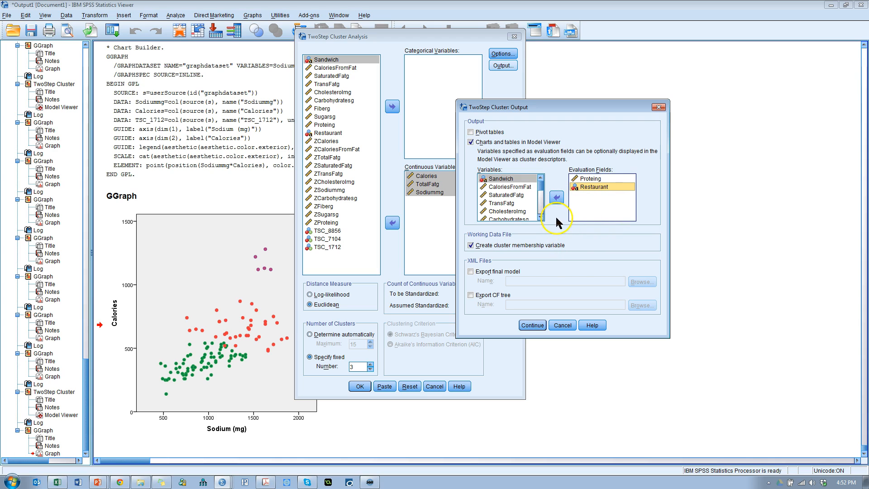
{"action": "mouse_move", "coordinate": [475, 256]}
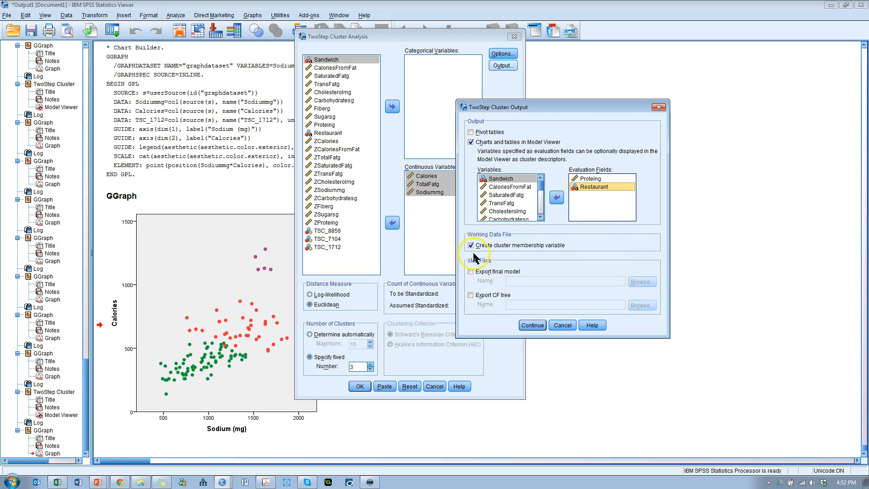
{"action": "left_click", "coordinate": [471, 245]}
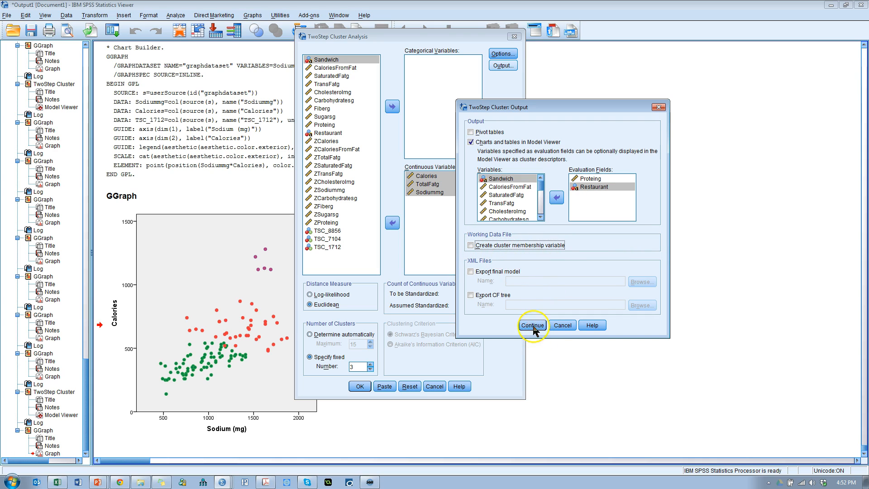
Confirm the output settings, fix the number of clusters at 4 and run the analysis
{"action": "left_click", "coordinate": [532, 325]}
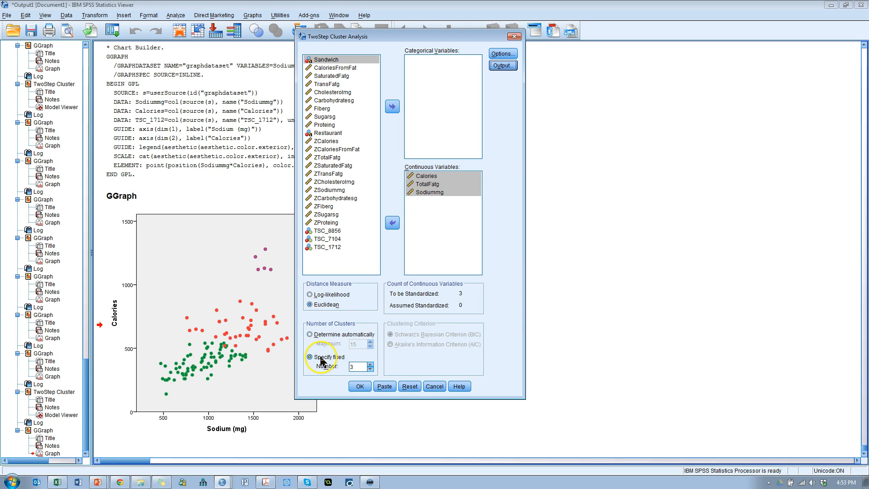
{"action": "mouse_move", "coordinate": [372, 370]}
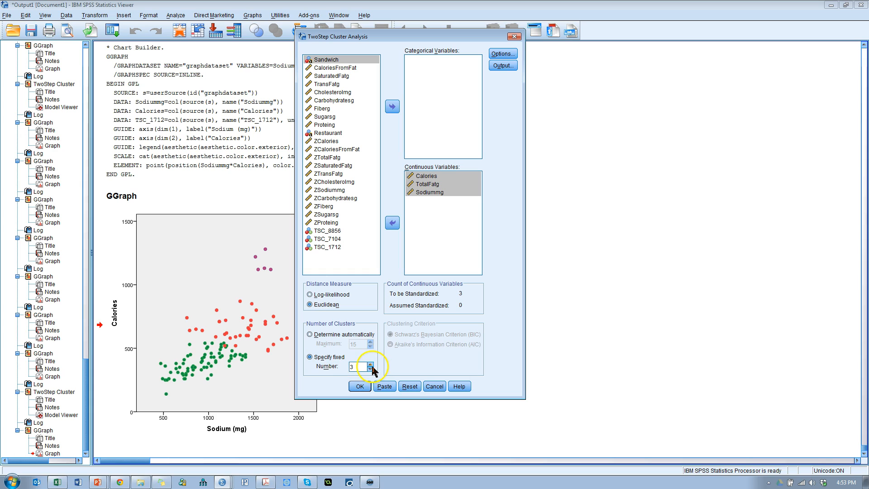
{"action": "left_click", "coordinate": [370, 364]}
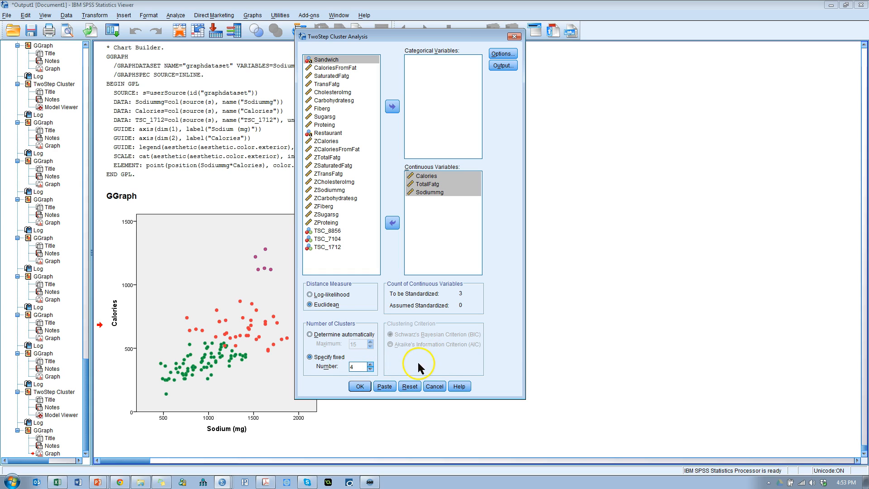
{"action": "mouse_move", "coordinate": [431, 360]}
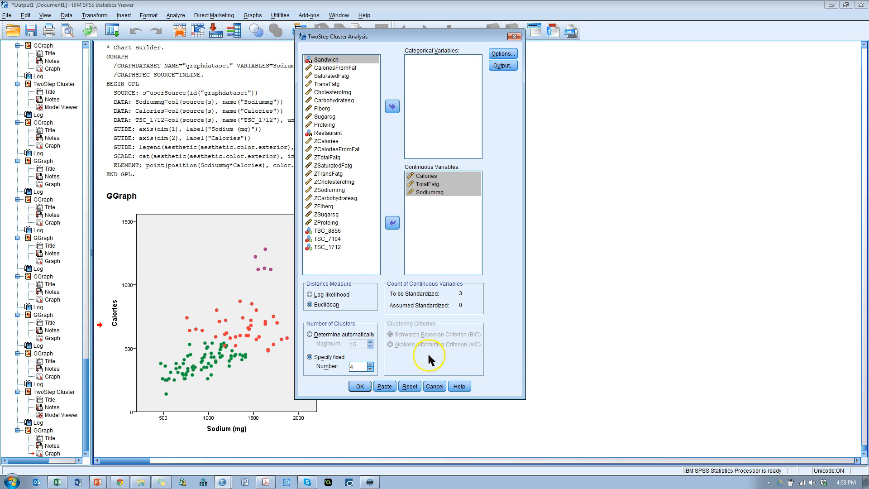
{"action": "mouse_move", "coordinate": [337, 344]}
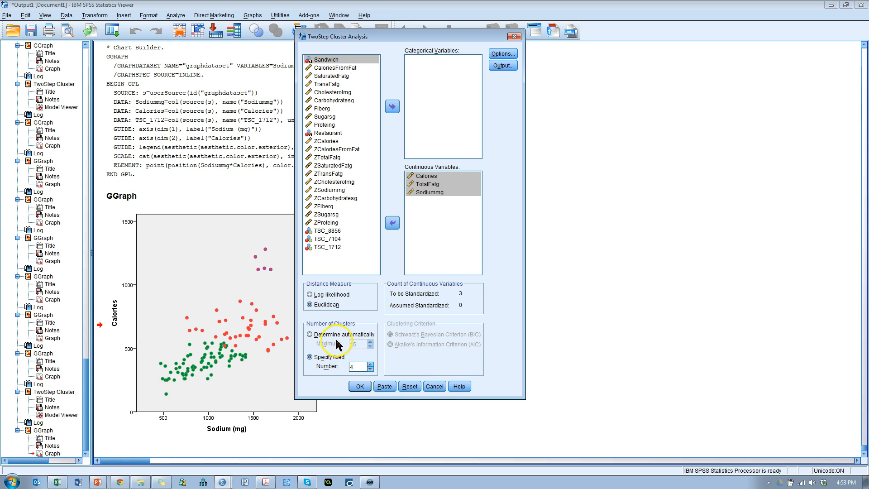
{"action": "left_click", "coordinate": [358, 386]}
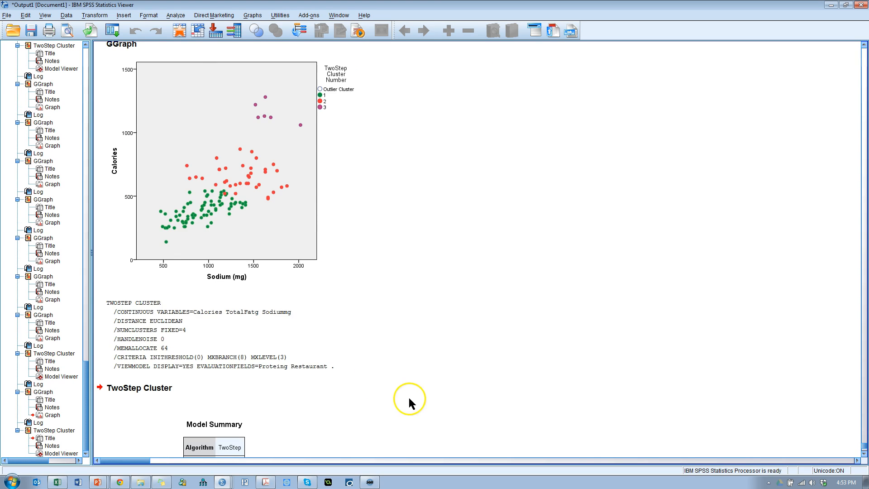
Maximize the Model Viewer and bring up the list of left-pane views
{"action": "scroll", "scroll_direction": "down", "scroll_amount": 3}
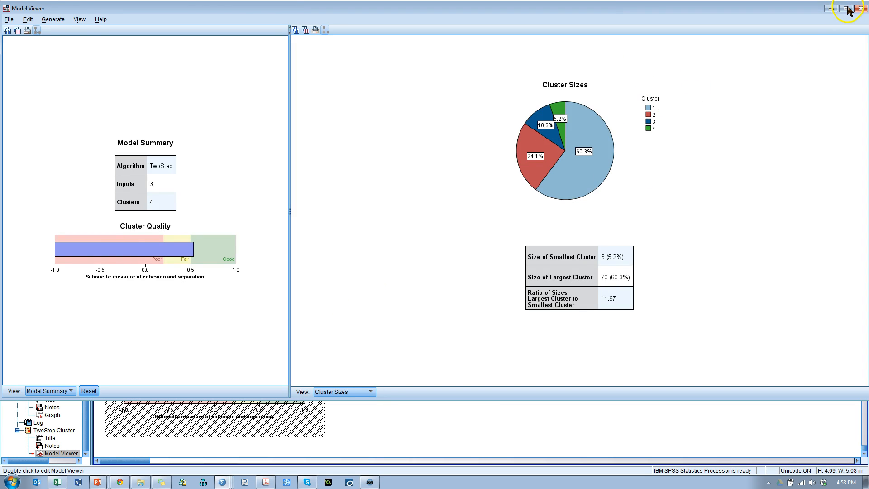
{"action": "left_click", "coordinate": [846, 9]}
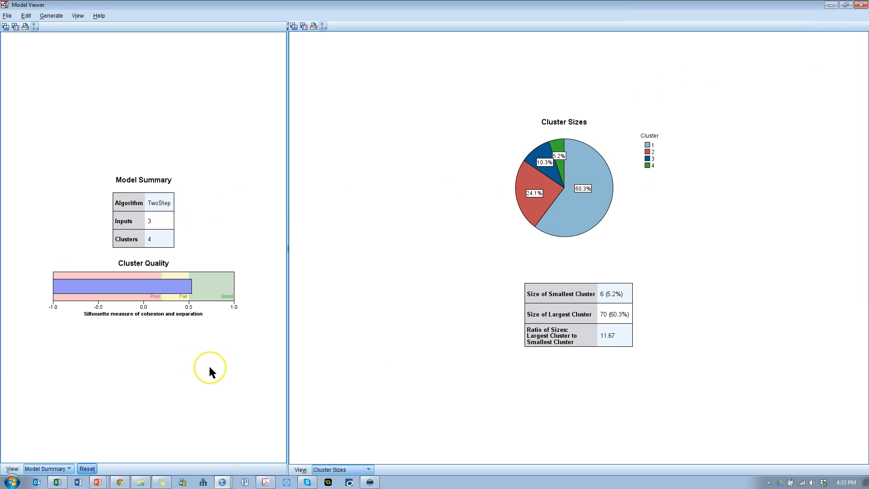
{"action": "mouse_move", "coordinate": [211, 372]}
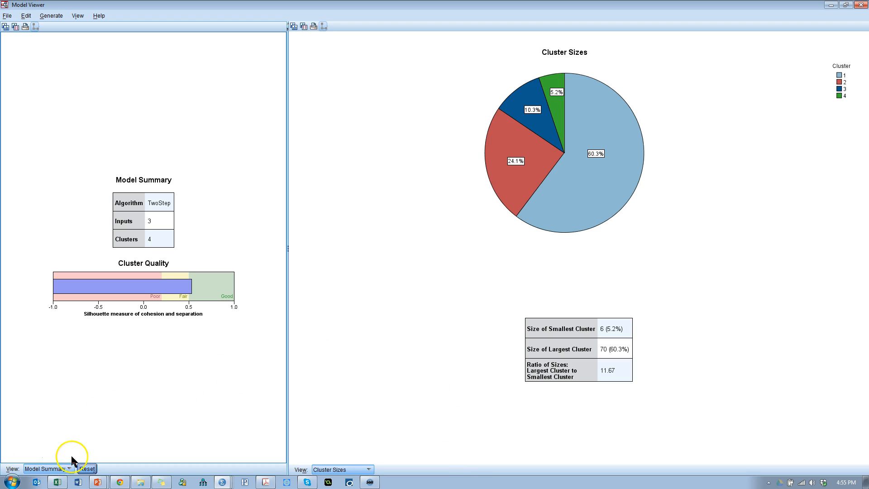
{"action": "left_click", "coordinate": [59, 468]}
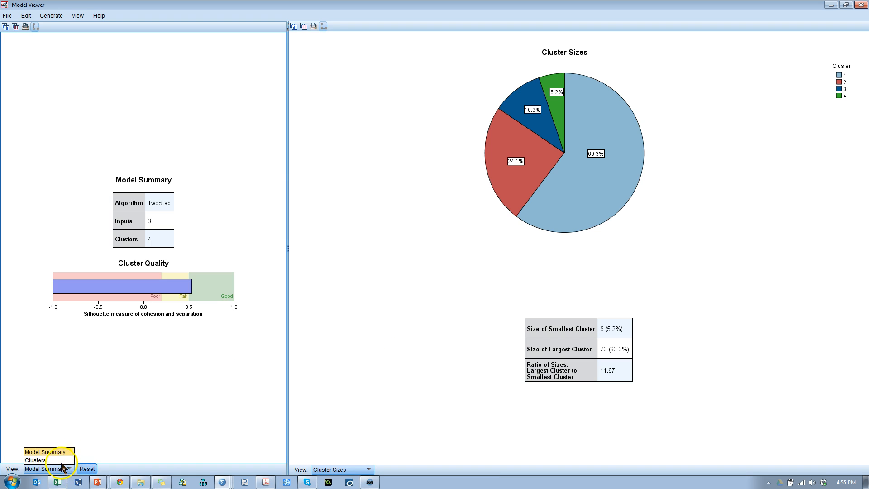
Show the Clusters table in the left pane with evaluation fields Protein and Restaurant displayed
{"action": "left_click", "coordinate": [34, 460]}
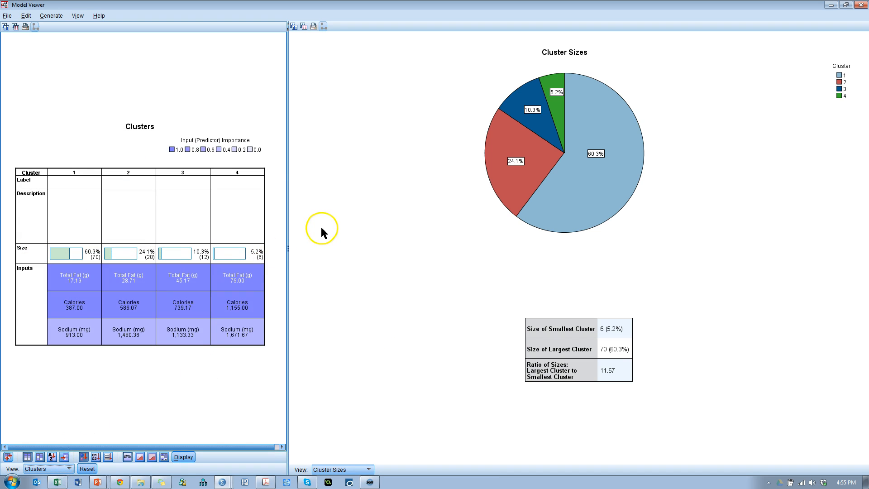
{"action": "left_click", "coordinate": [183, 456]}
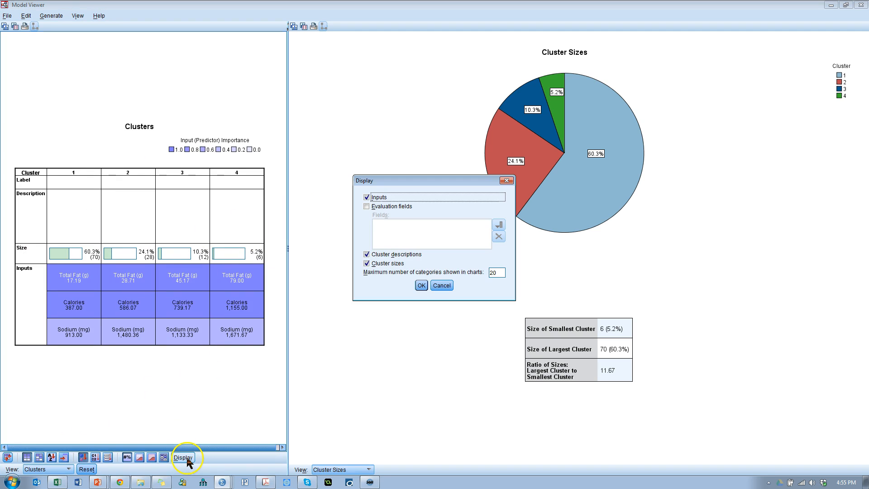
{"action": "left_click", "coordinate": [366, 206]}
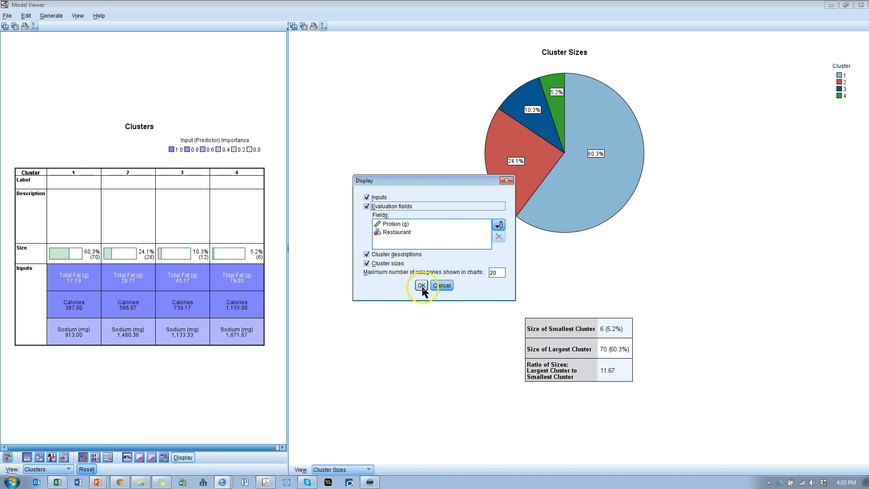
{"action": "left_click", "coordinate": [421, 286]}
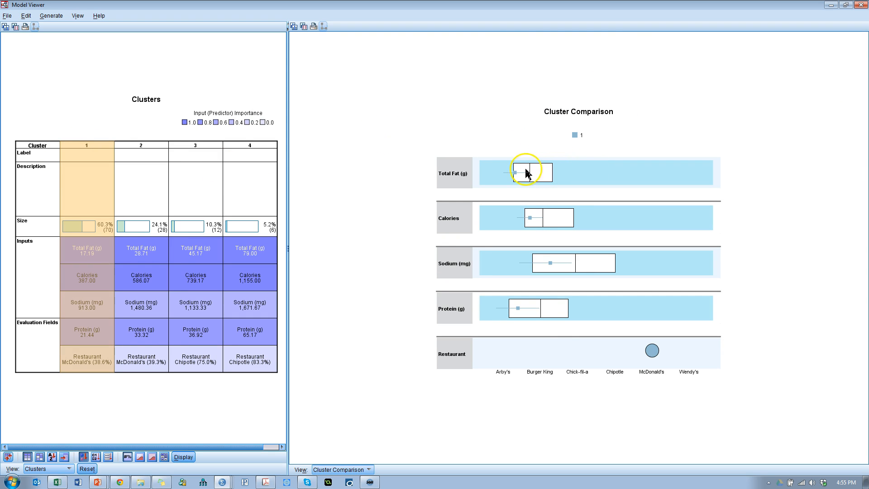
{"action": "mouse_move", "coordinate": [564, 141]}
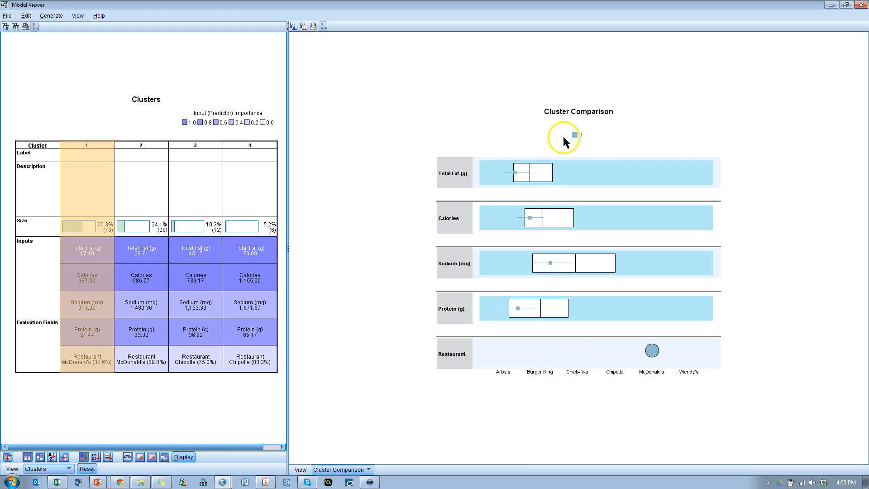
{"action": "mouse_move", "coordinate": [585, 138]}
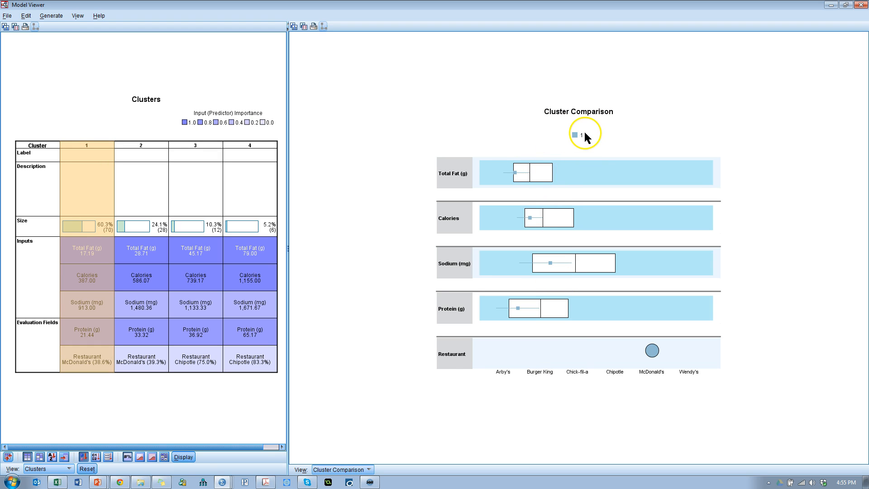
{"action": "mouse_move", "coordinate": [638, 369]}
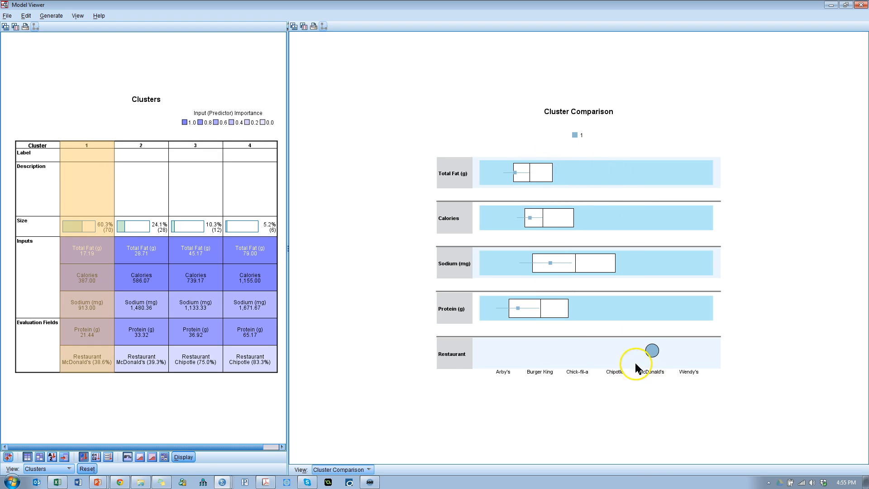
{"action": "mouse_move", "coordinate": [528, 184]}
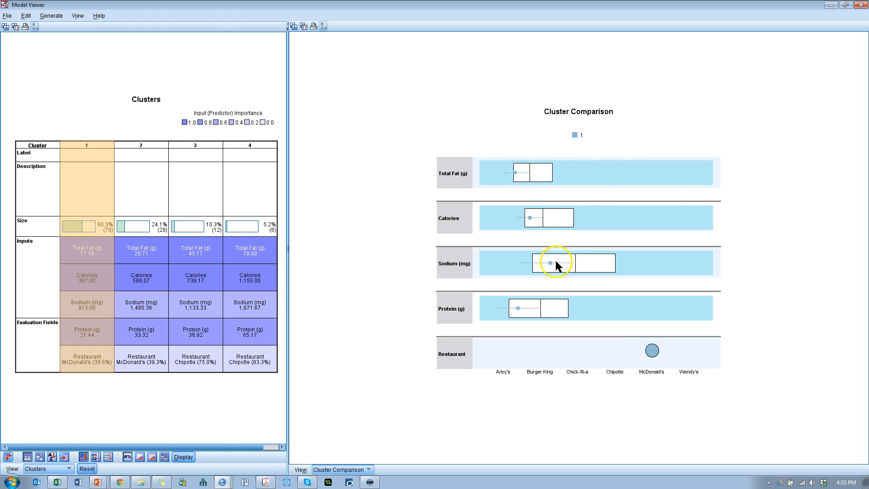
{"action": "mouse_move", "coordinate": [416, 316]}
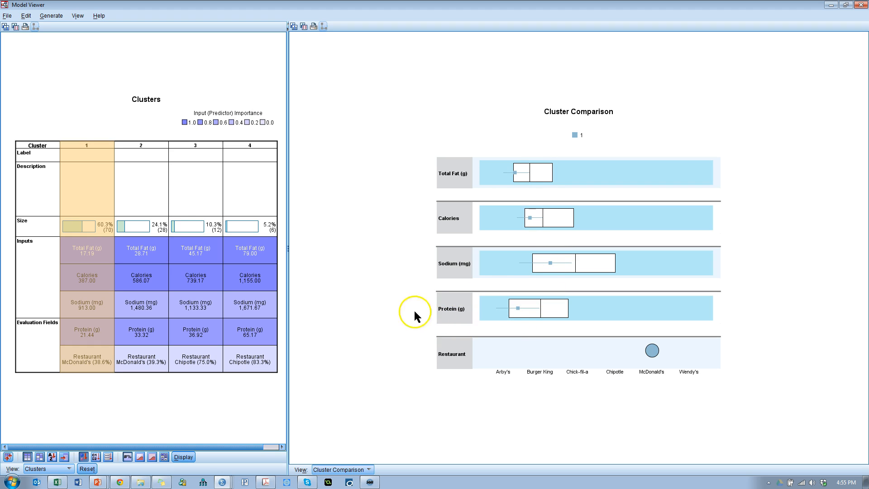
Select clusters 1 through 4 in the Clusters table so the Cluster Comparison chart plots all four
{"action": "left_click", "coordinate": [196, 145]}
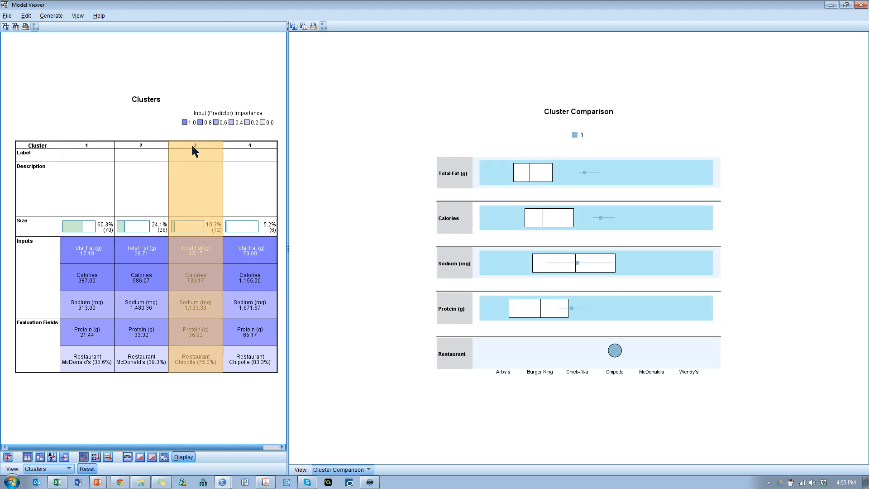
{"action": "left_click", "coordinate": [87, 145]}
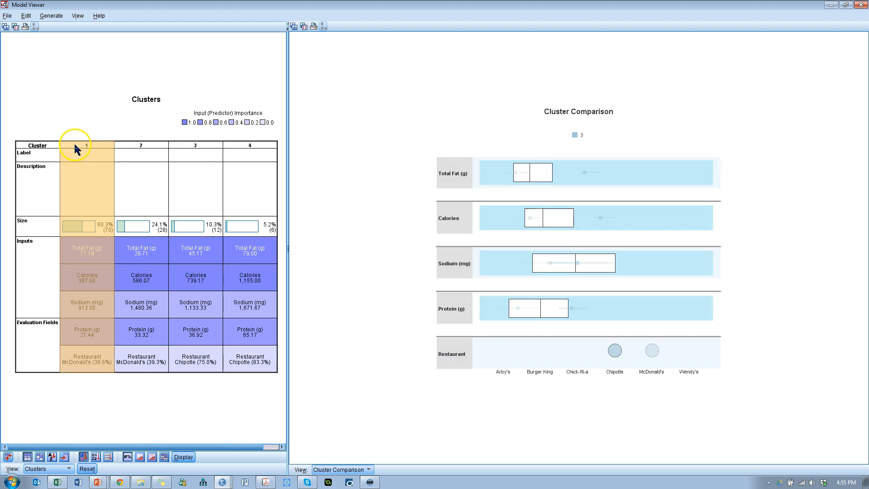
{"action": "left_click", "coordinate": [86, 149]}
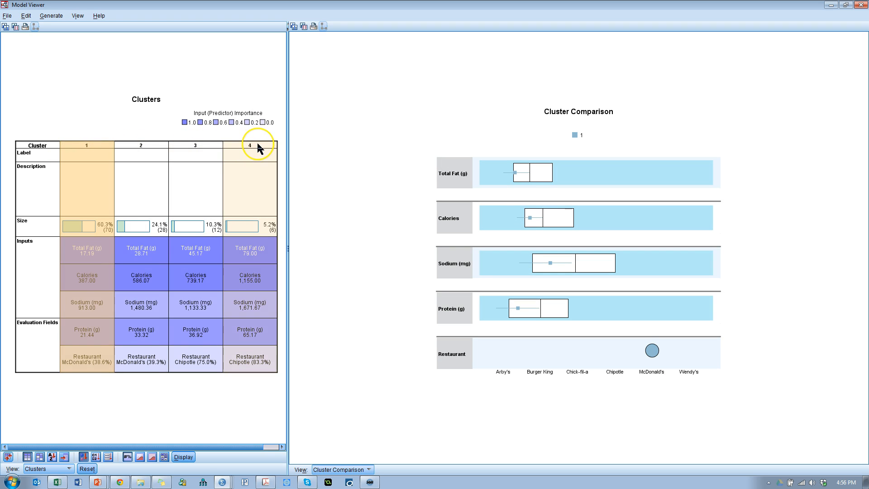
{"action": "left_click", "coordinate": [250, 145]}
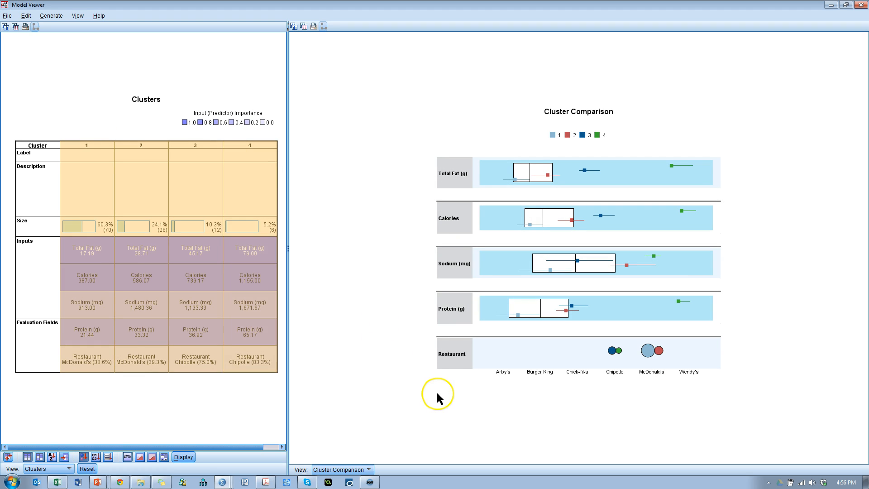
{"action": "mouse_move", "coordinate": [249, 248]}
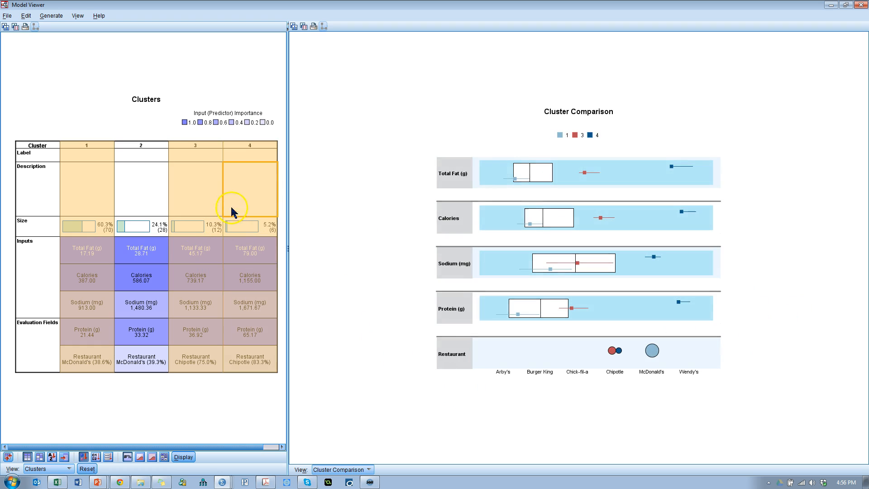
{"action": "left_click", "coordinate": [86, 189]}
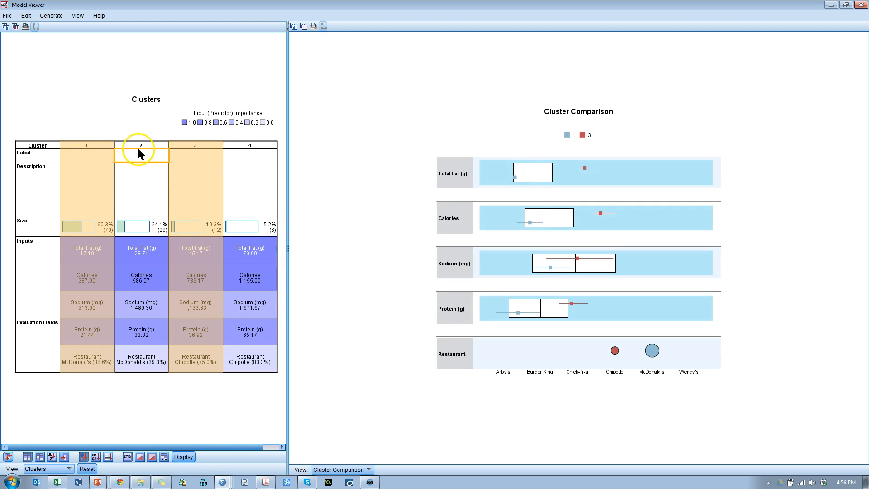
{"action": "left_click", "coordinate": [141, 145]}
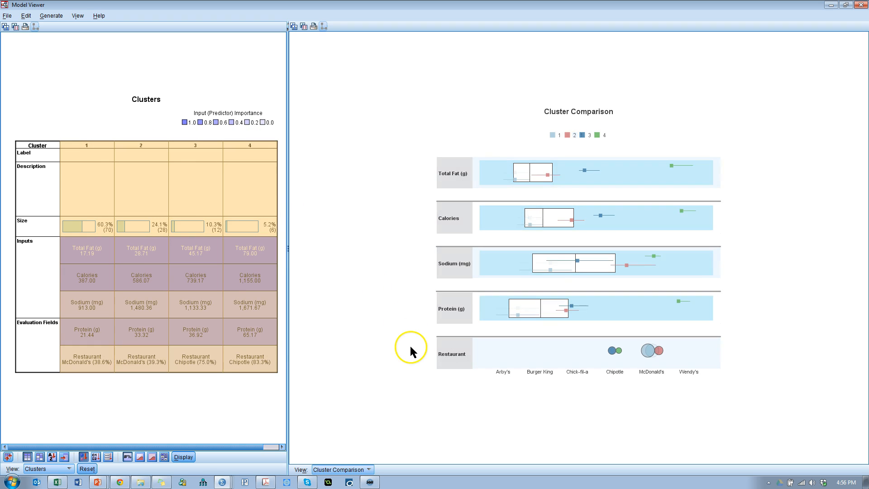
{"action": "mouse_move", "coordinate": [779, 342]}
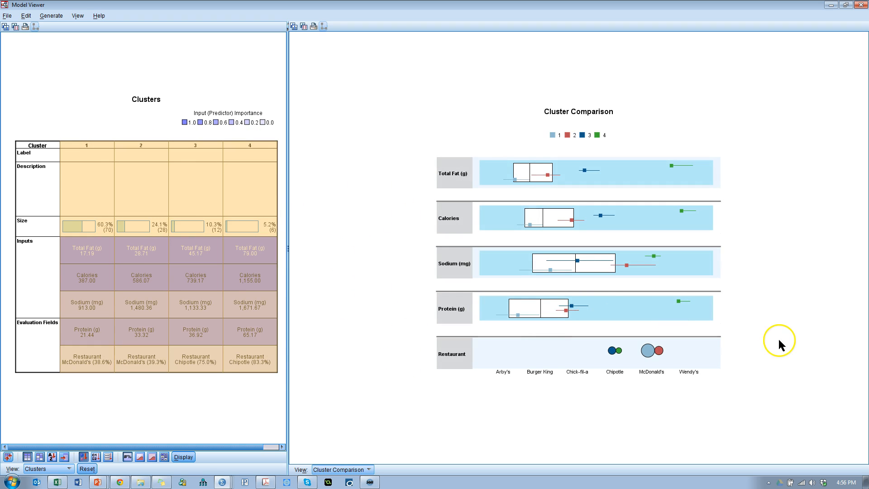
{"action": "mouse_move", "coordinate": [622, 419]}
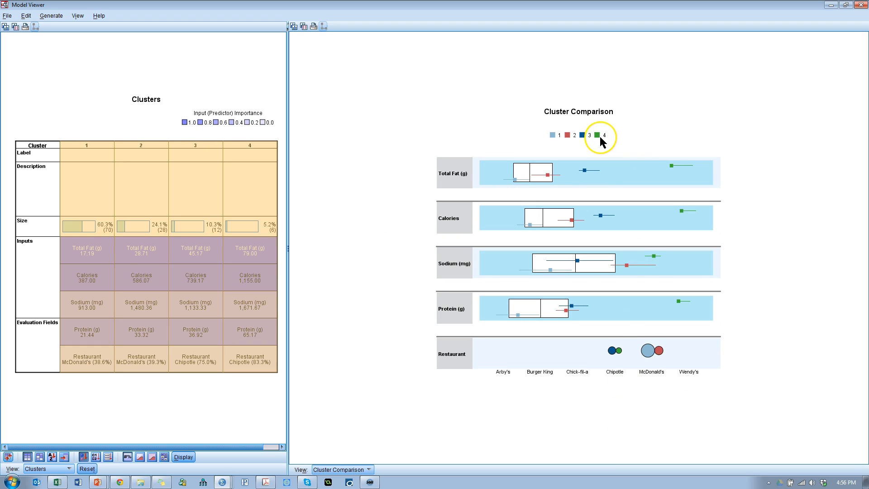
{"action": "mouse_move", "coordinate": [679, 171]}
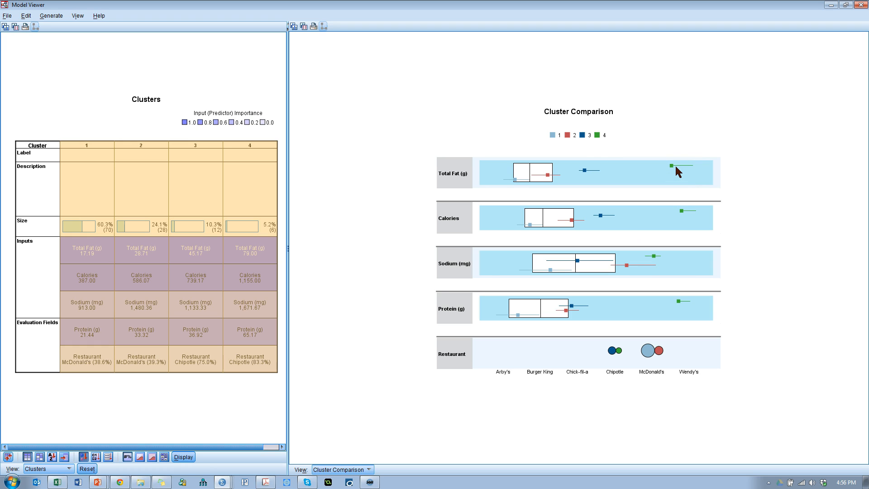
{"action": "mouse_move", "coordinate": [692, 216]}
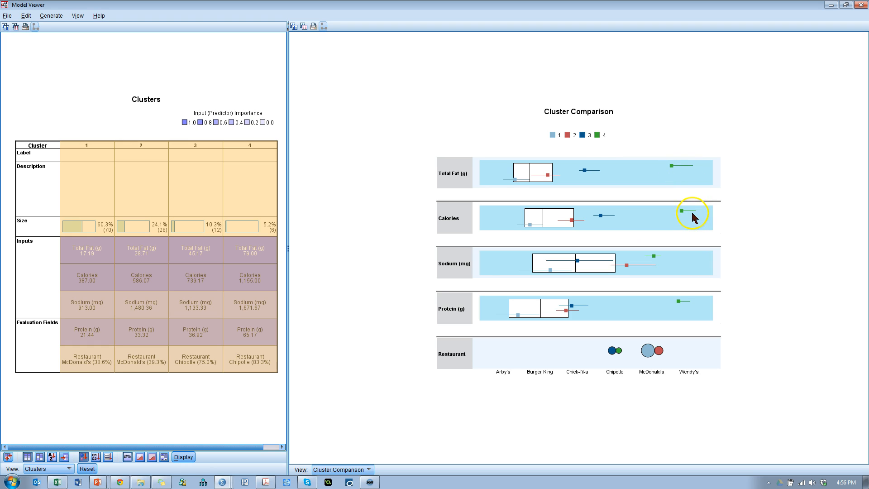
{"action": "mouse_move", "coordinate": [688, 315]}
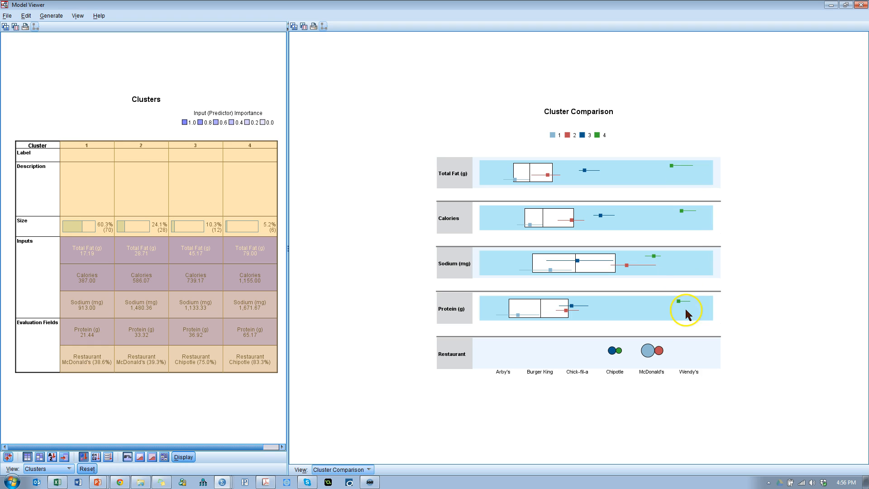
{"action": "mouse_move", "coordinate": [638, 359]}
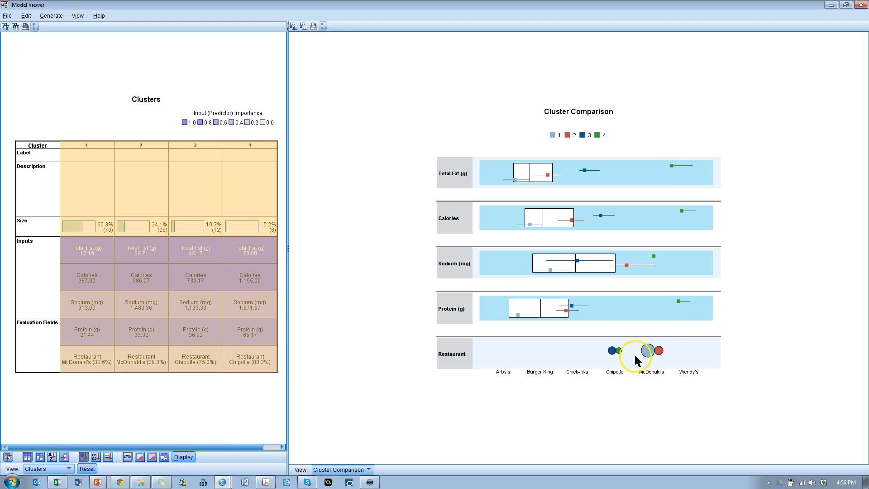
{"action": "mouse_move", "coordinate": [632, 357]}
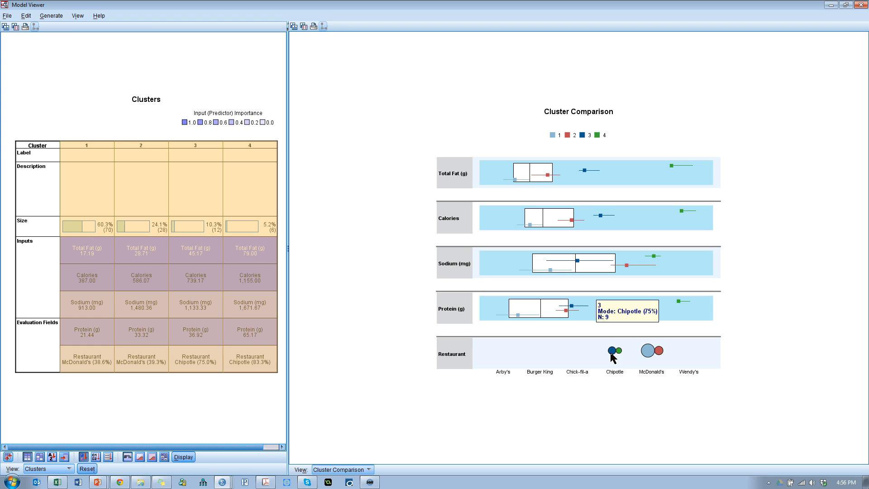
{"action": "mouse_move", "coordinate": [590, 177]}
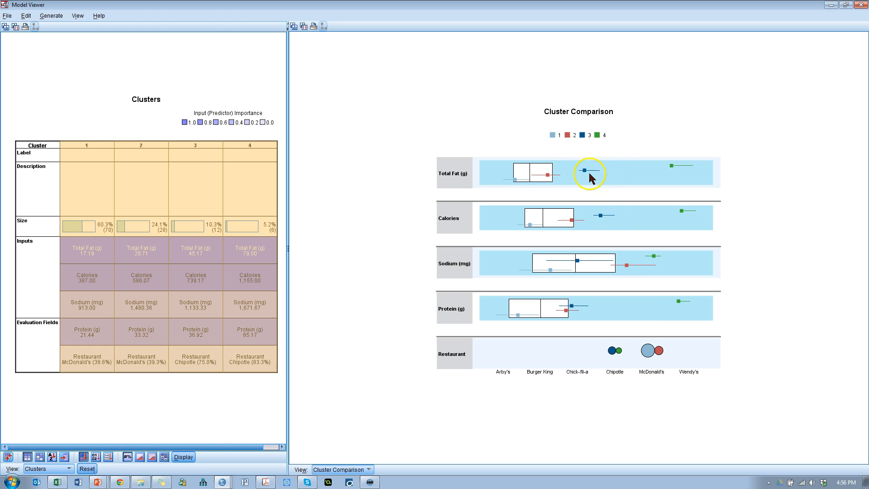
{"action": "mouse_move", "coordinate": [606, 221]}
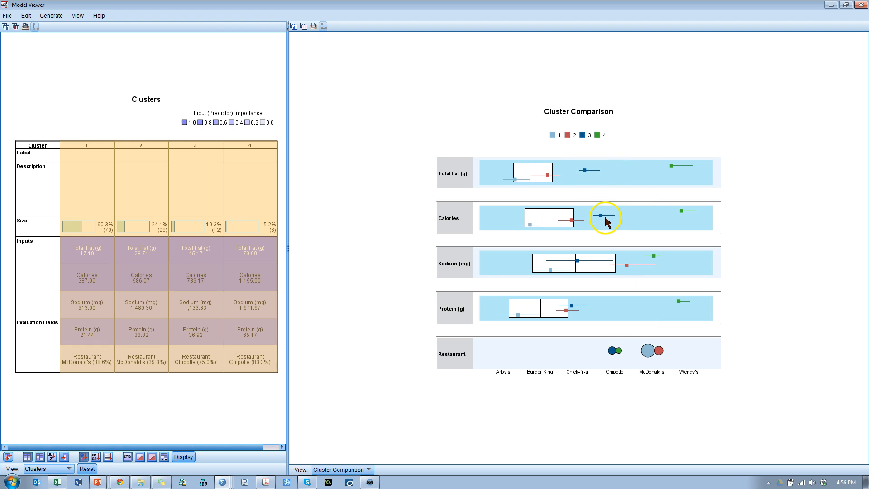
{"action": "mouse_move", "coordinate": [598, 242]}
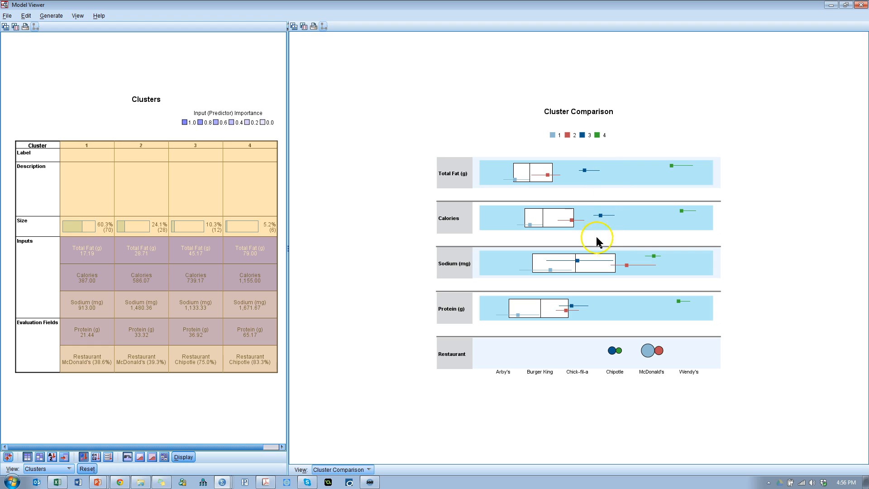
{"action": "mouse_move", "coordinate": [627, 270]}
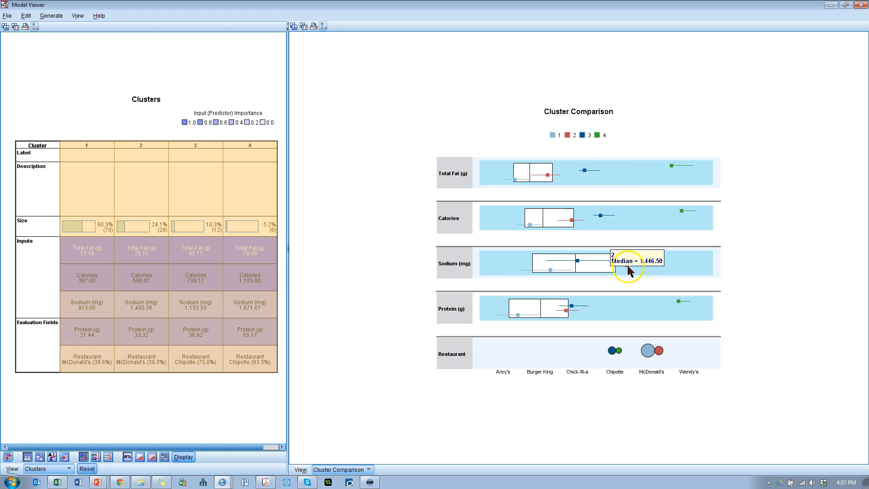
{"action": "mouse_move", "coordinate": [658, 352]}
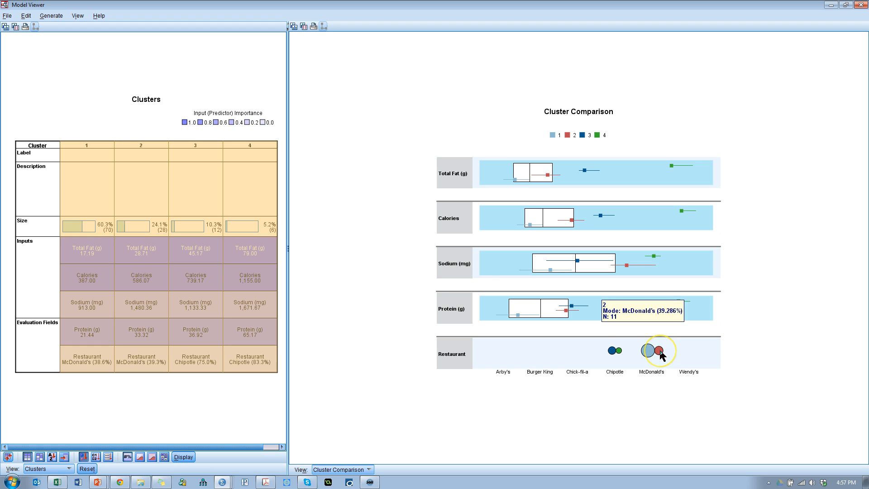
{"action": "mouse_move", "coordinate": [598, 215]}
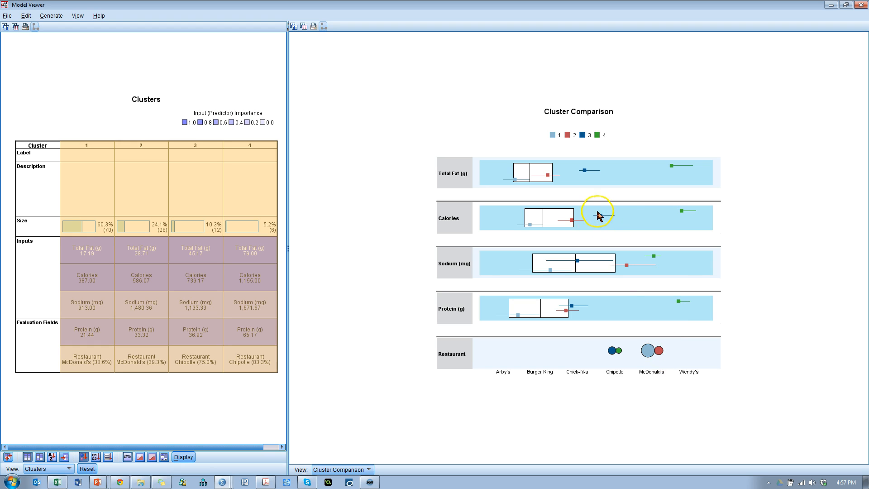
{"action": "mouse_move", "coordinate": [503, 251]}
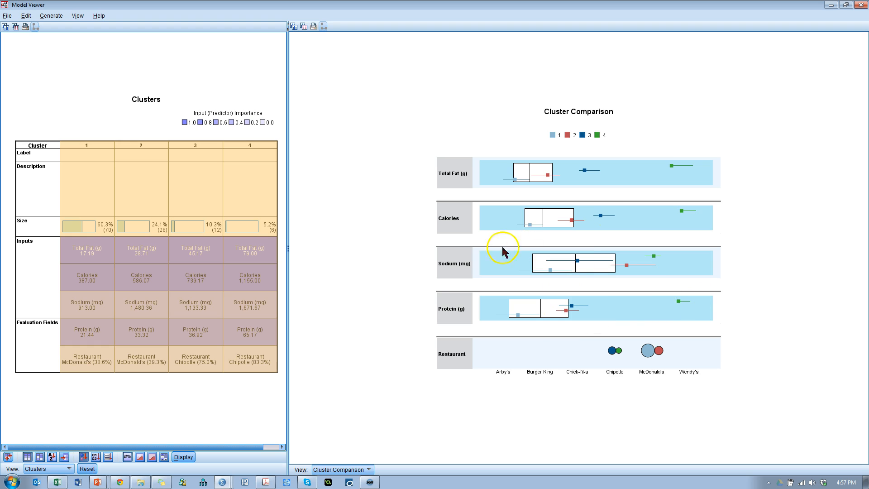
{"action": "mouse_move", "coordinate": [470, 395]}
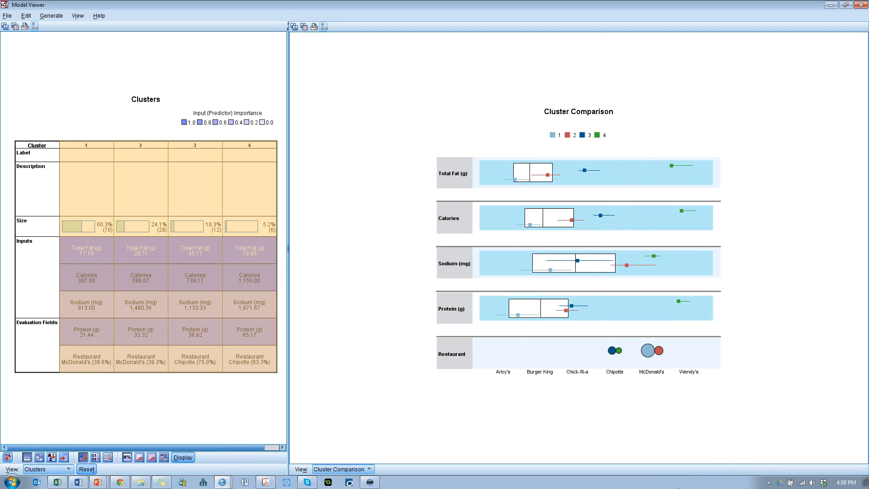
{"action": "mouse_move", "coordinate": [614, 194]}
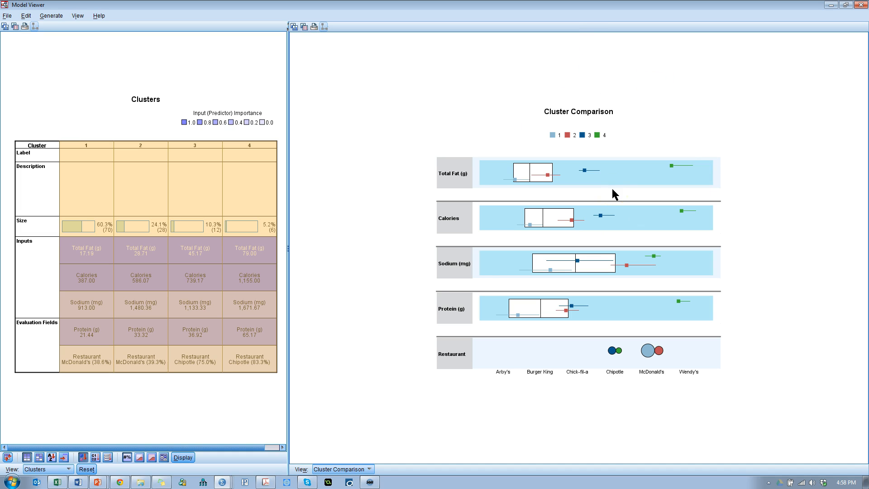
{"action": "mouse_move", "coordinate": [455, 244]}
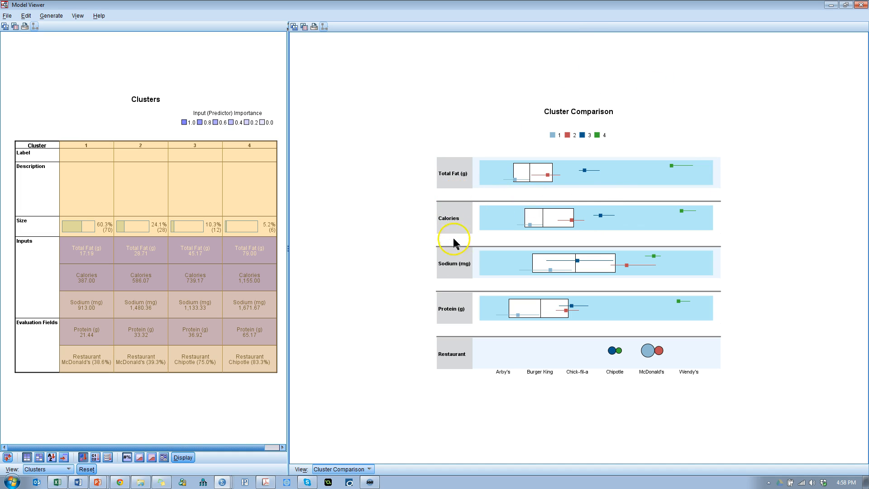
{"action": "mouse_move", "coordinate": [391, 225]}
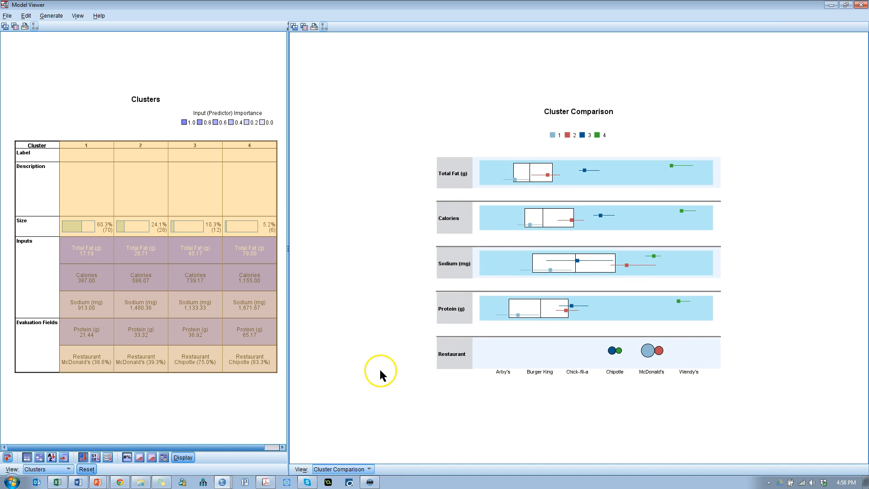
Copy the Cluster Comparison chart to the clipboard via Edit > Copy Auxiliary View
{"action": "left_click", "coordinate": [25, 15]}
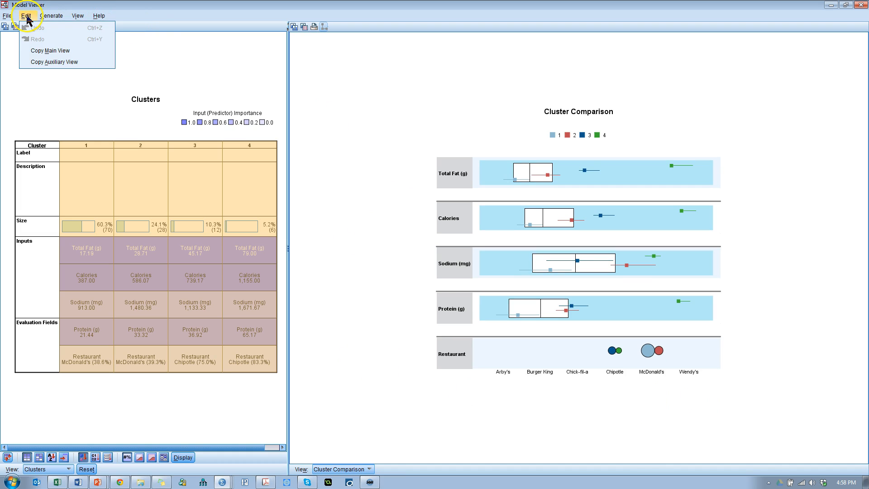
{"action": "mouse_move", "coordinate": [54, 61]}
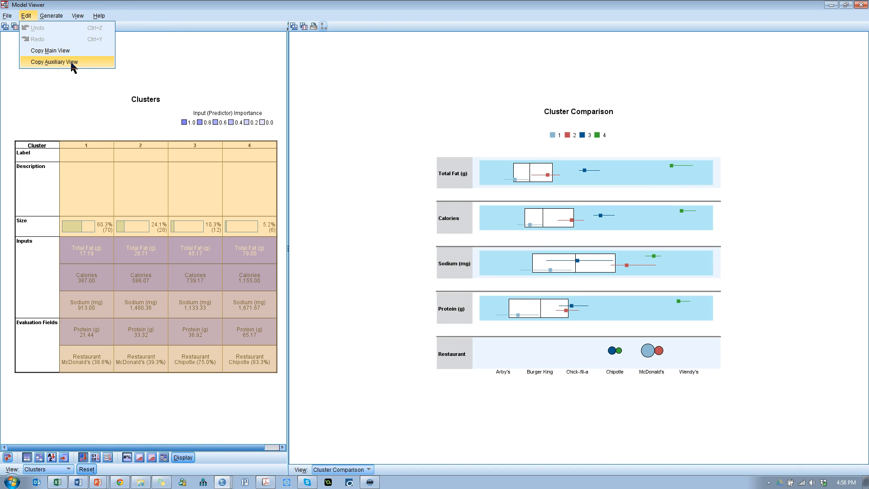
{"action": "mouse_move", "coordinate": [536, 354]}
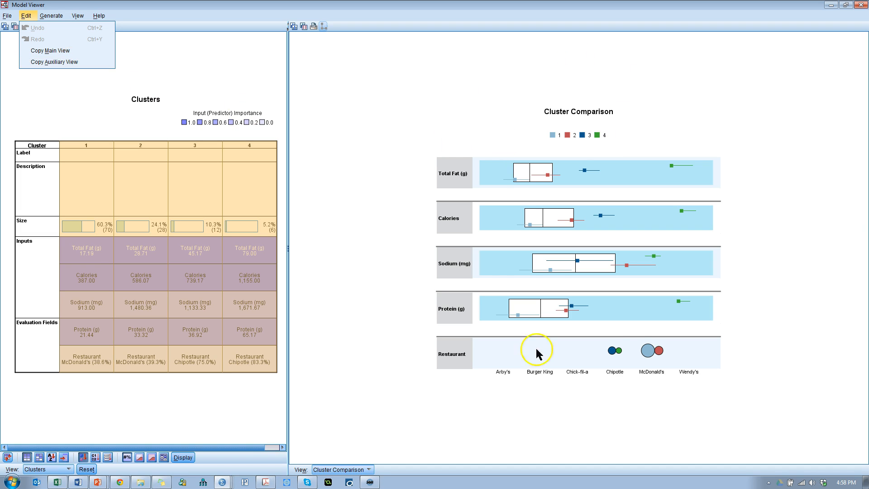
{"action": "mouse_move", "coordinate": [481, 285]}
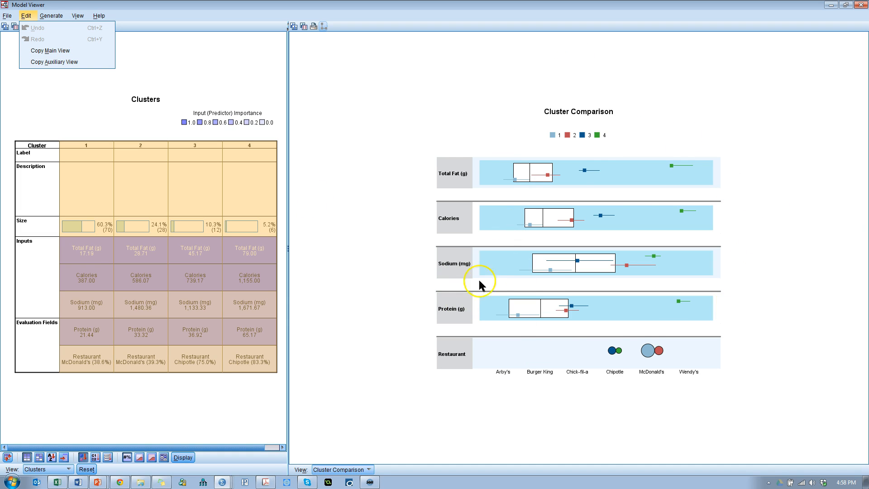
{"action": "mouse_move", "coordinate": [48, 73]}
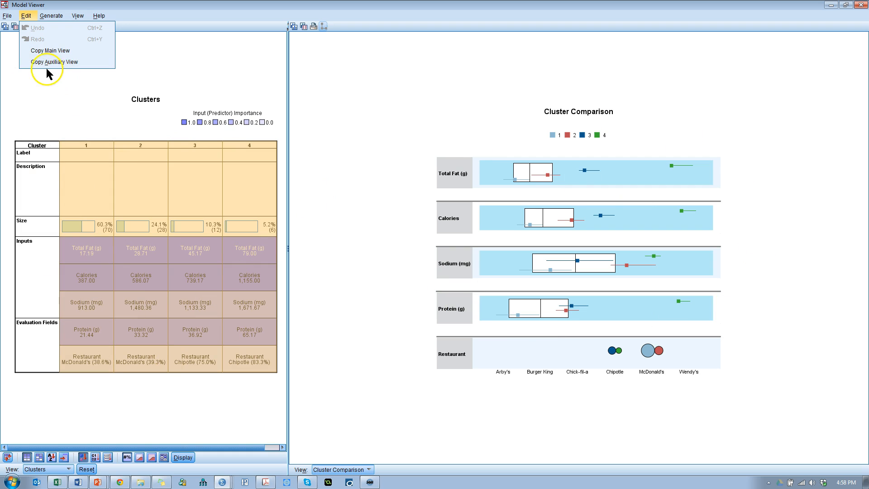
{"action": "left_click", "coordinate": [366, 342]}
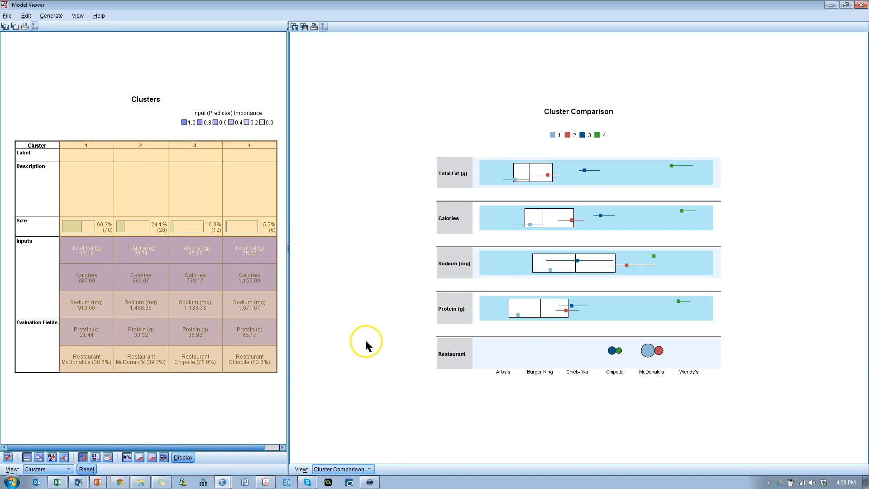